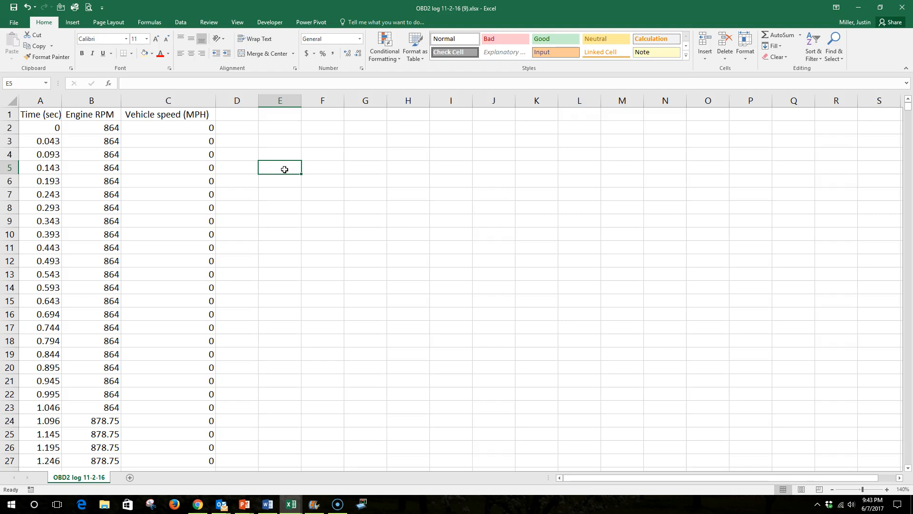
mouse_move(226, 124)
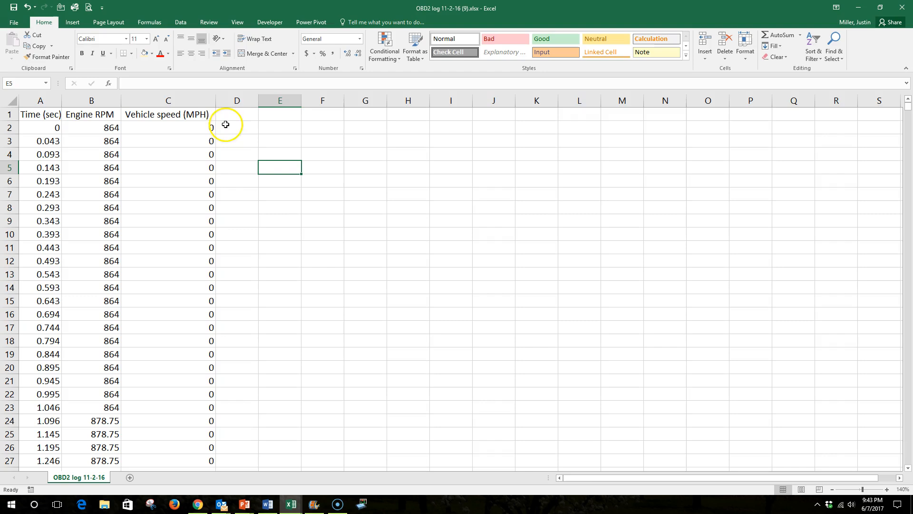
mouse_move(274, 187)
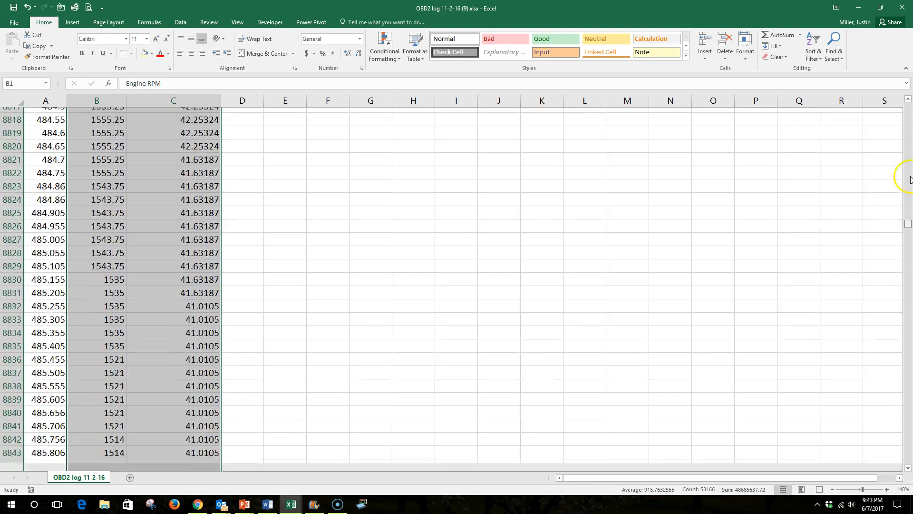
Scroll back to the top of the selected RPM and speed data and show the Insert tab
scroll(up, 3)
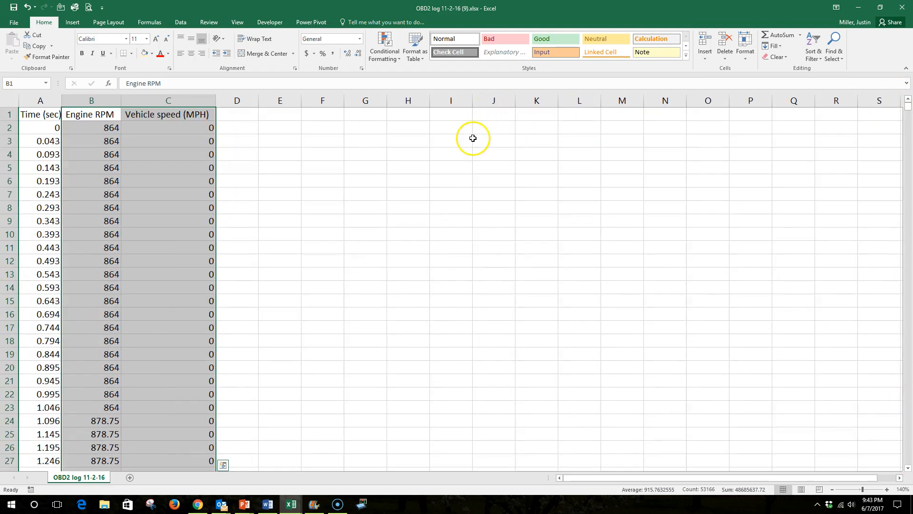
click(72, 22)
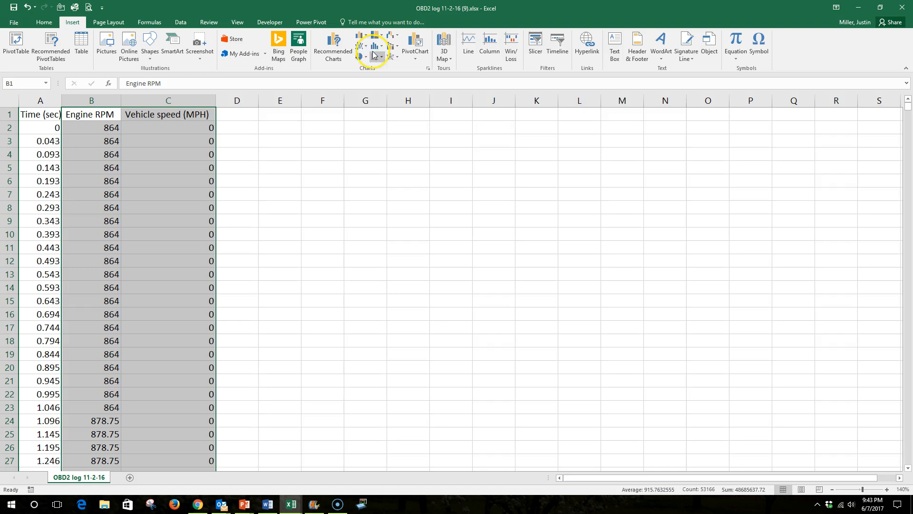
Insert a 2-D line chart of Engine RPM and Vehicle speed (MPH)
click(374, 46)
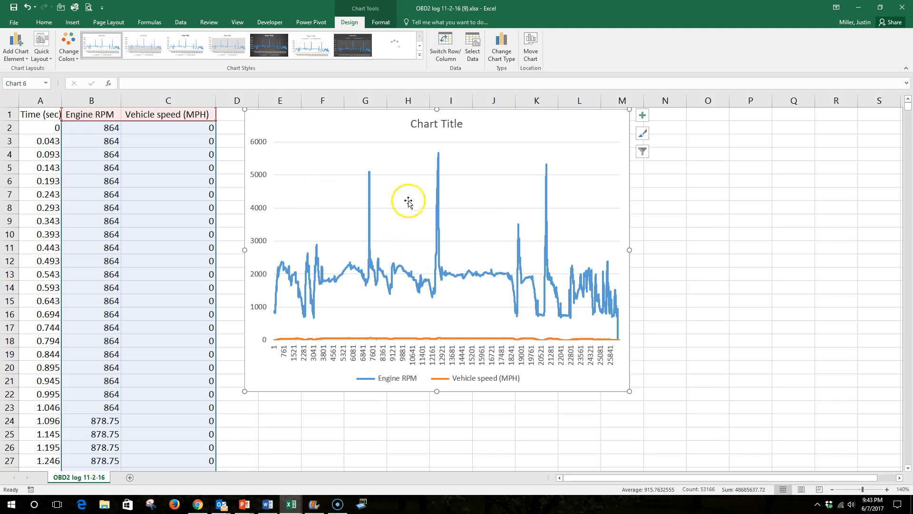
mouse_move(284, 170)
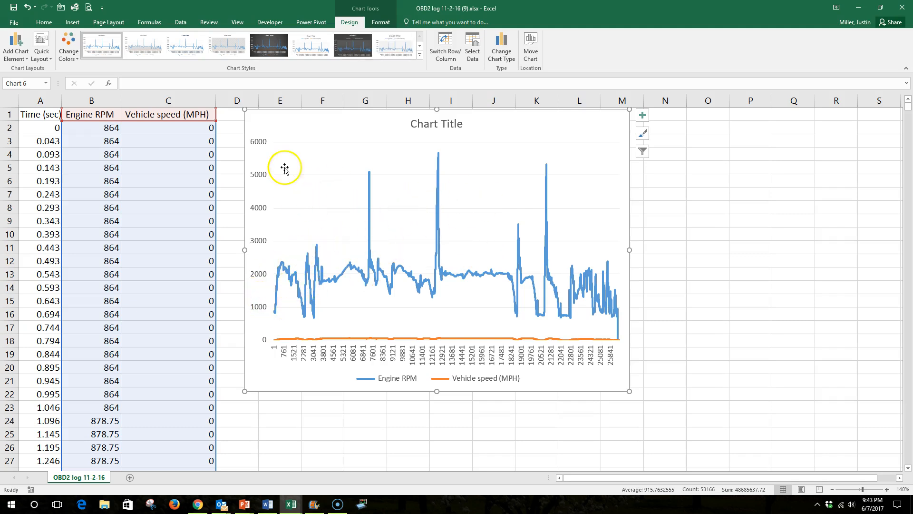
mouse_move(311, 275)
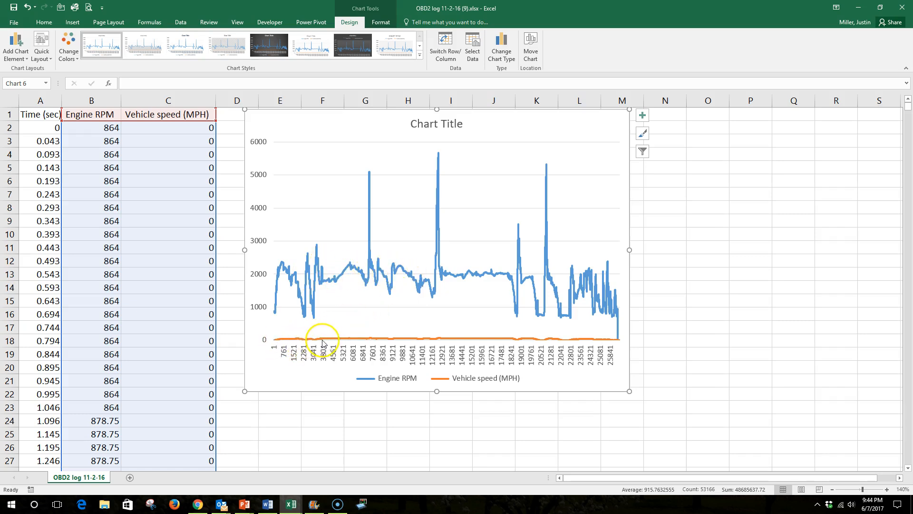
mouse_move(280, 341)
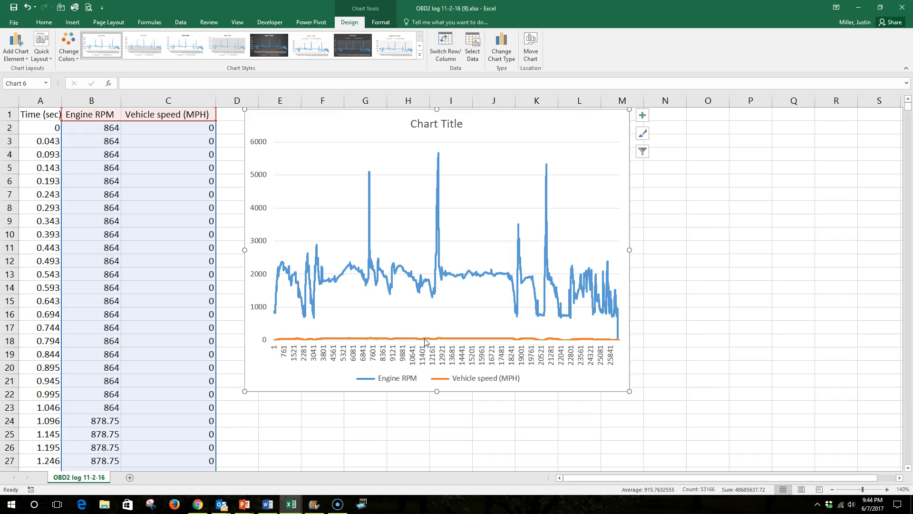
Select the orange Vehicle speed series and set it to plot on the Secondary Axis
click(407, 338)
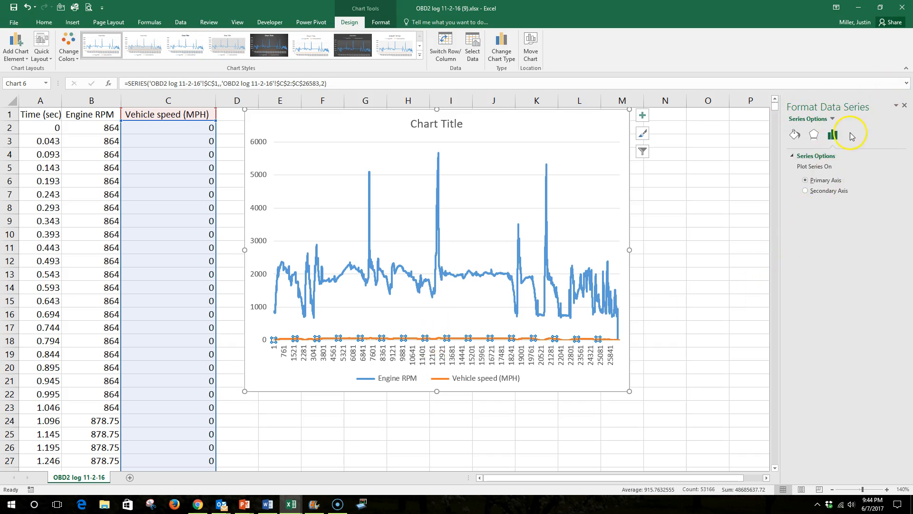
mouse_move(822, 159)
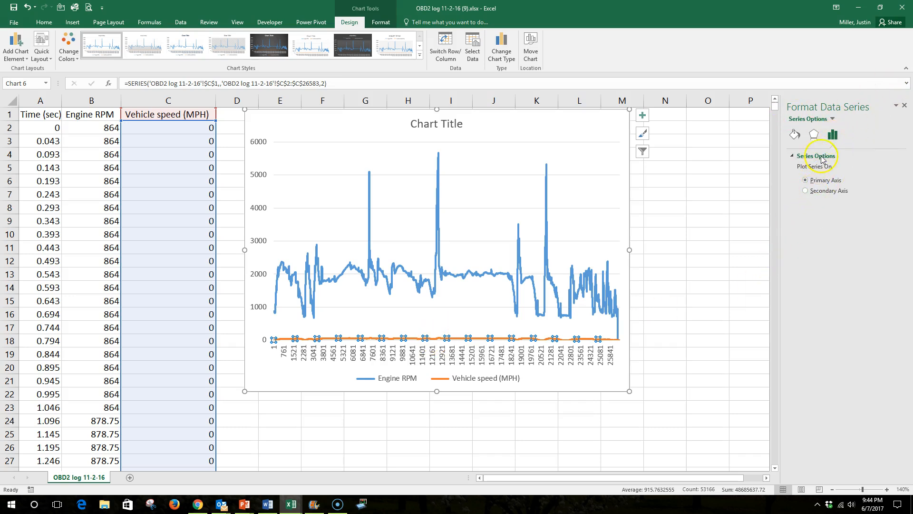
mouse_move(832, 135)
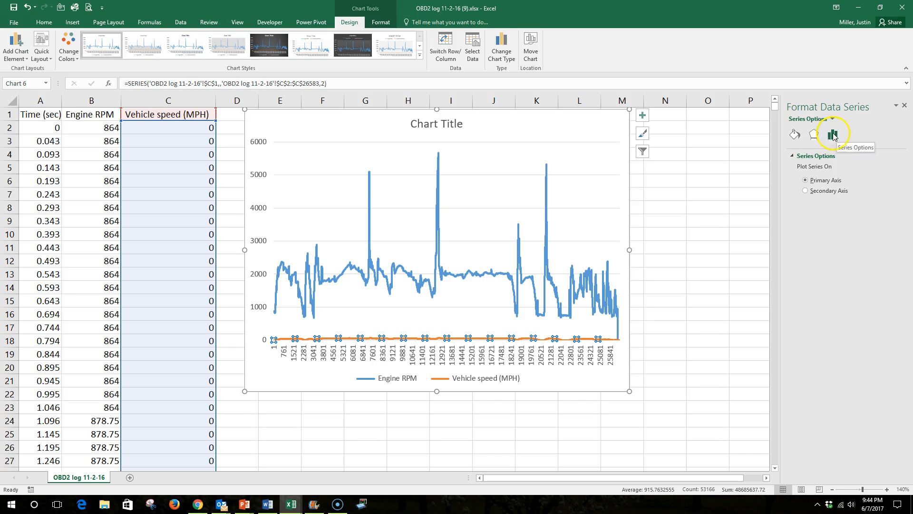
mouse_move(806, 195)
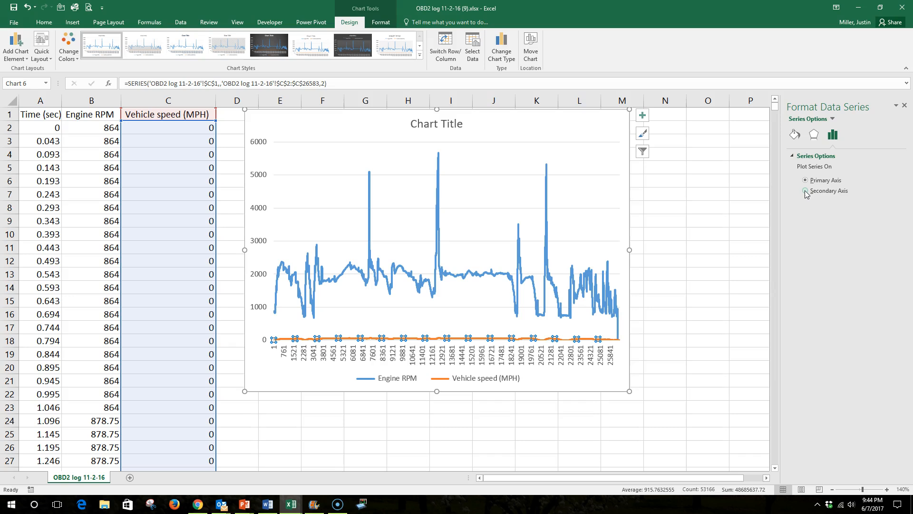
click(805, 191)
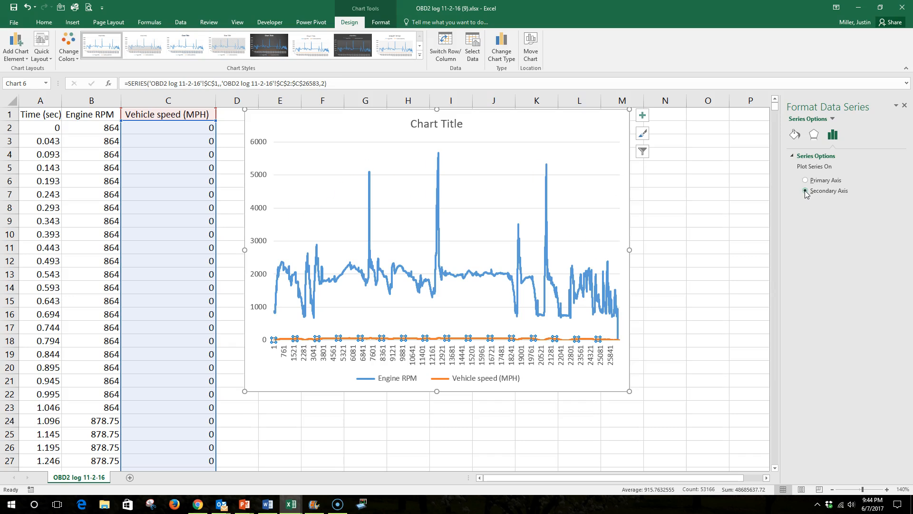
Confirm Secondary Axis so Vehicle speed uses the right-hand 0–70 scale
click(806, 191)
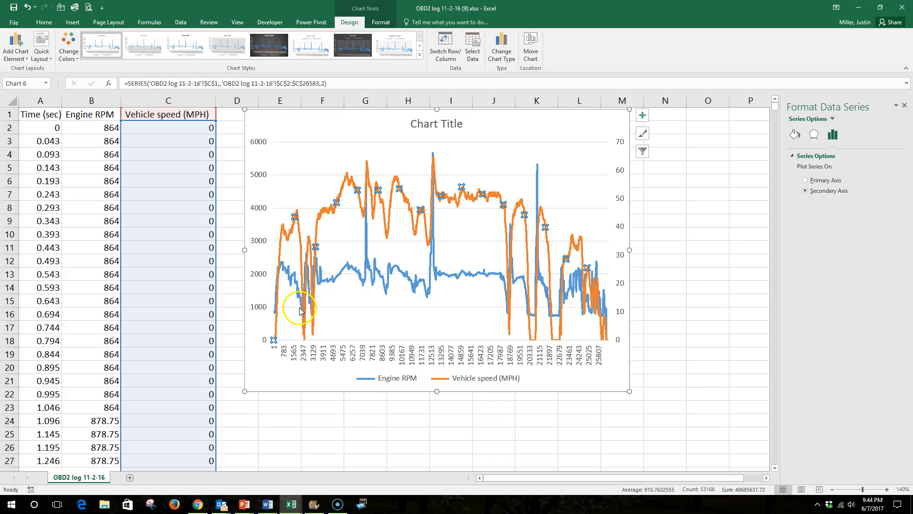
mouse_move(596, 169)
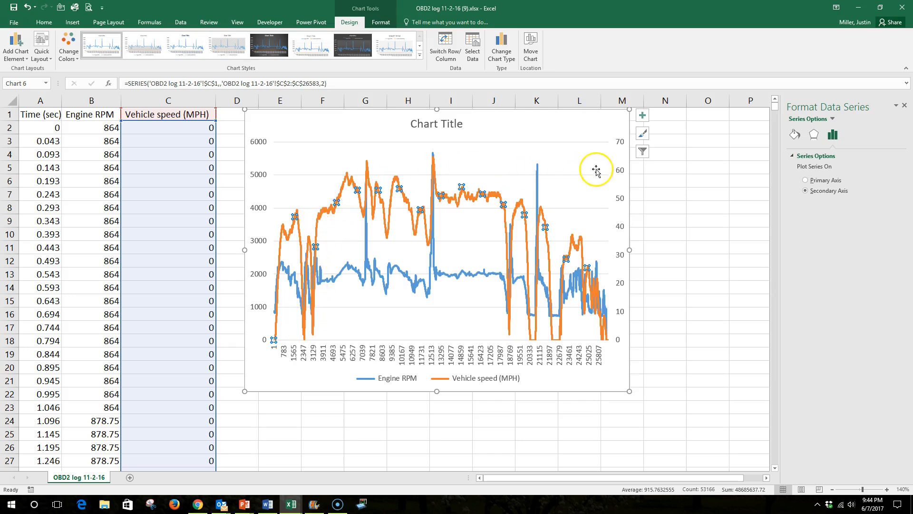
mouse_move(364, 258)
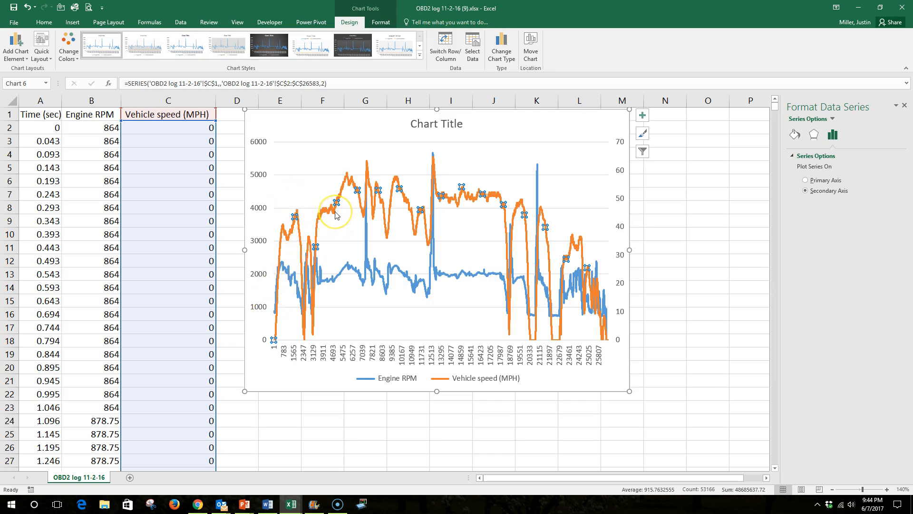
mouse_move(436, 187)
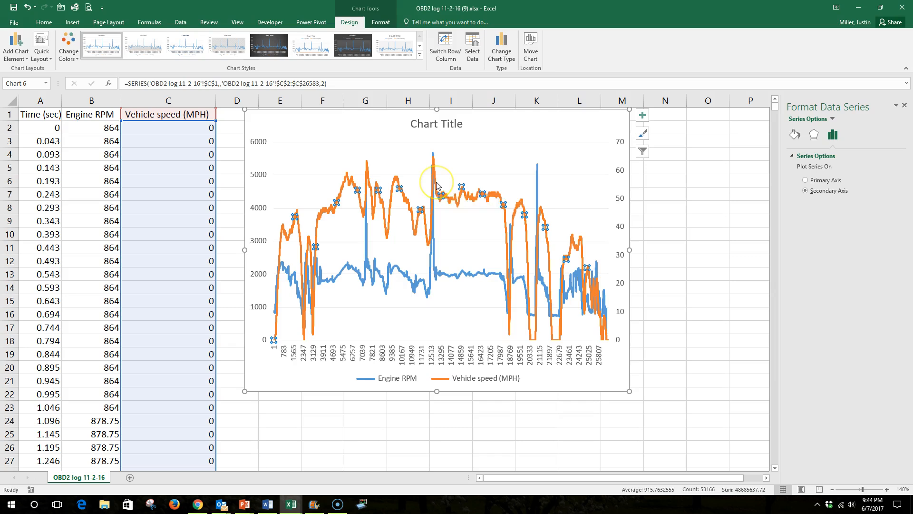
mouse_move(444, 138)
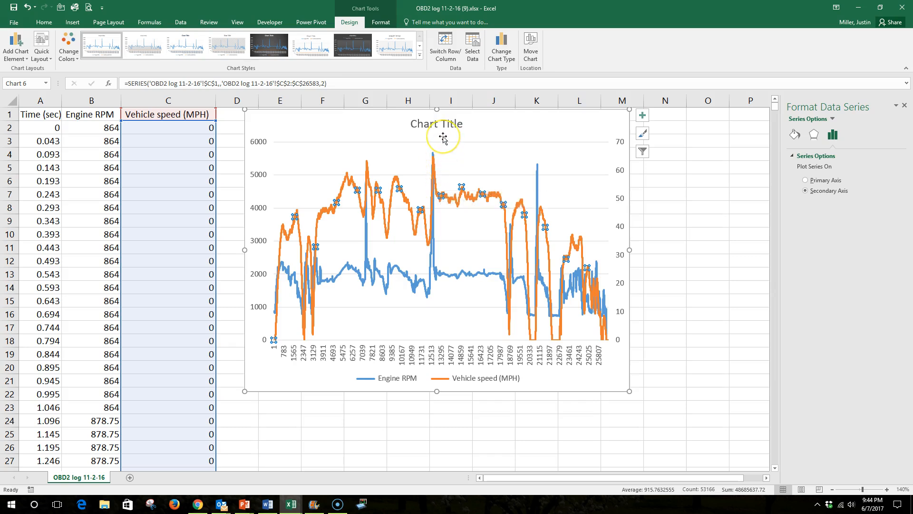